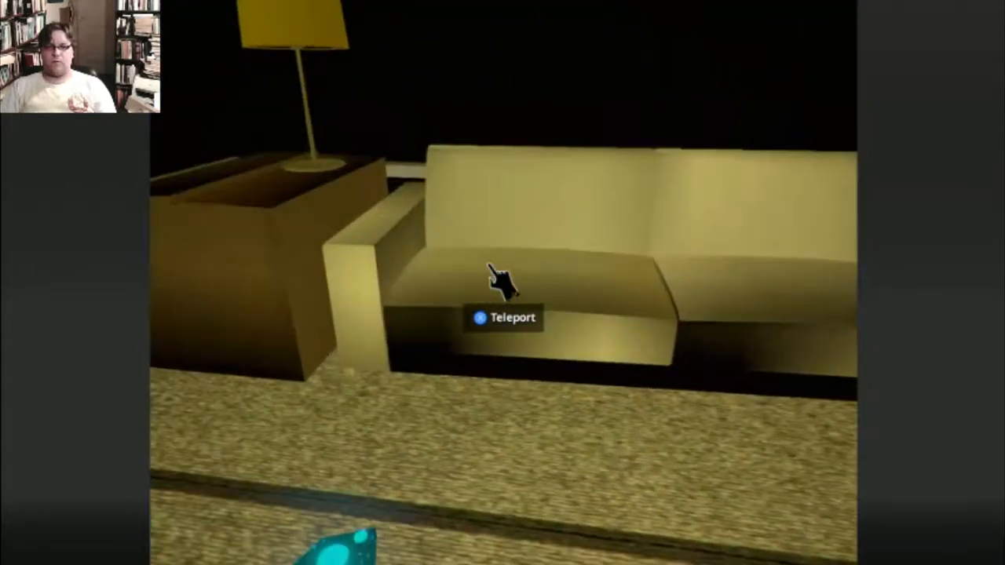
left_click(499, 283)
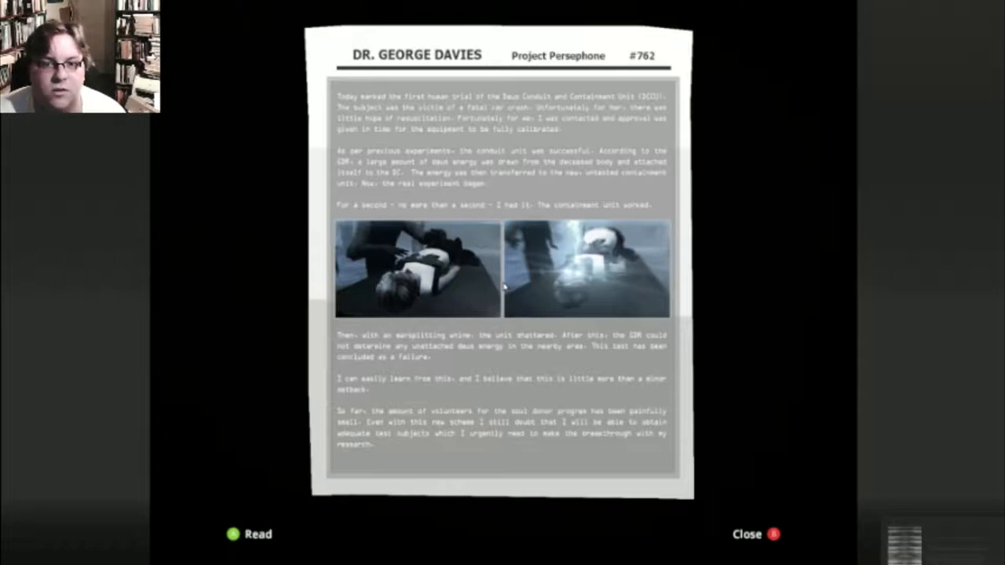
left_click(774, 534)
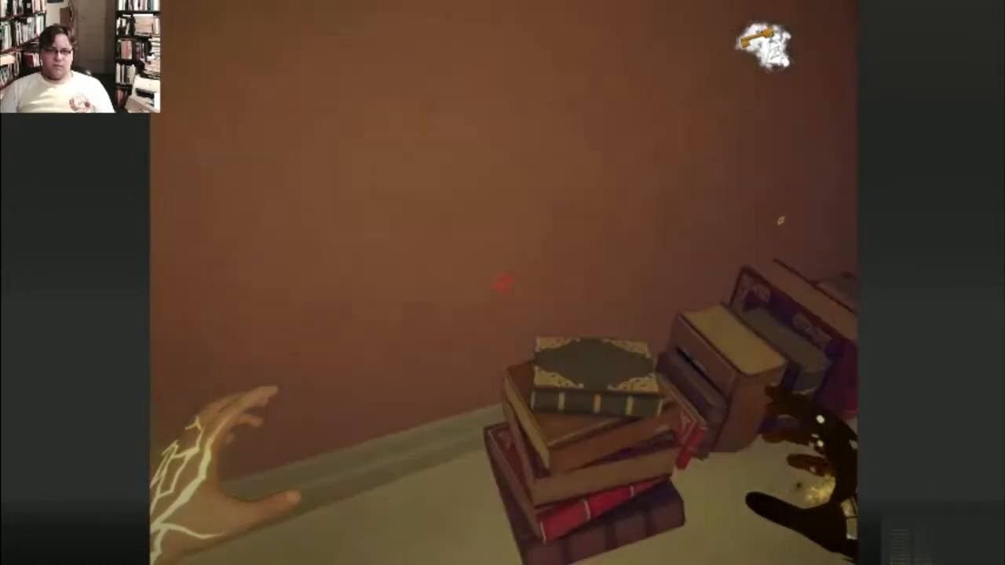
mouse_move(503, 282)
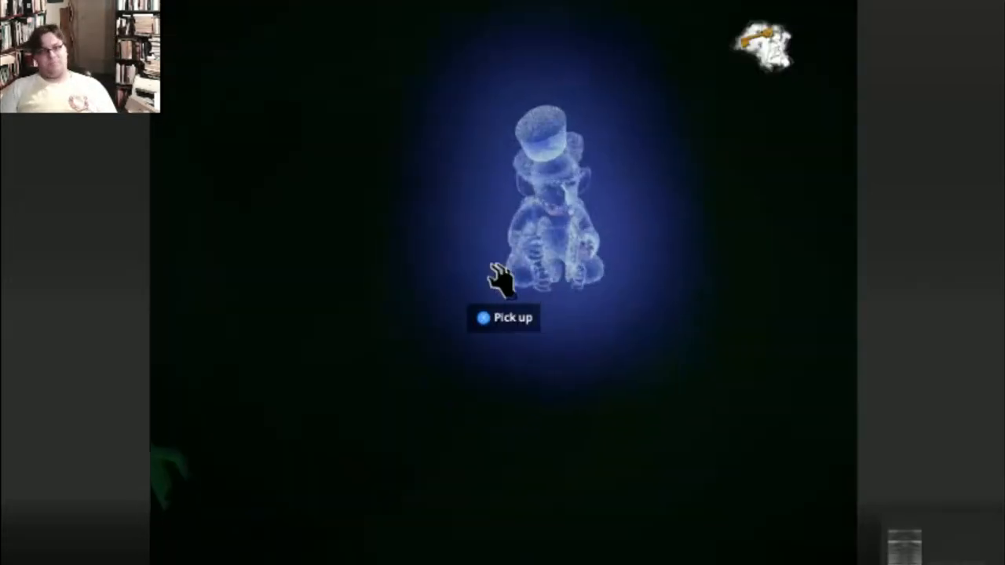
left_click(504, 318)
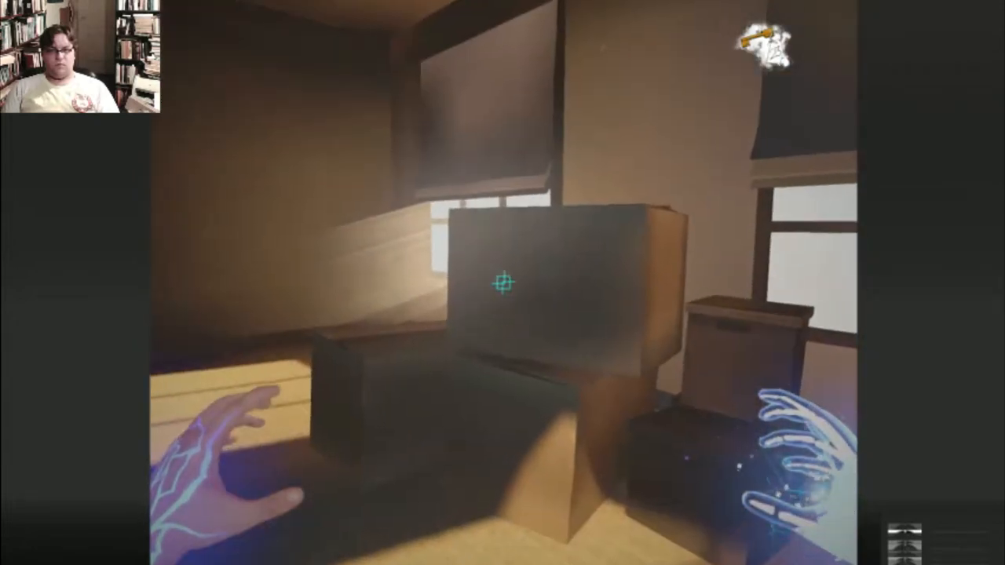
mouse_move(503, 283)
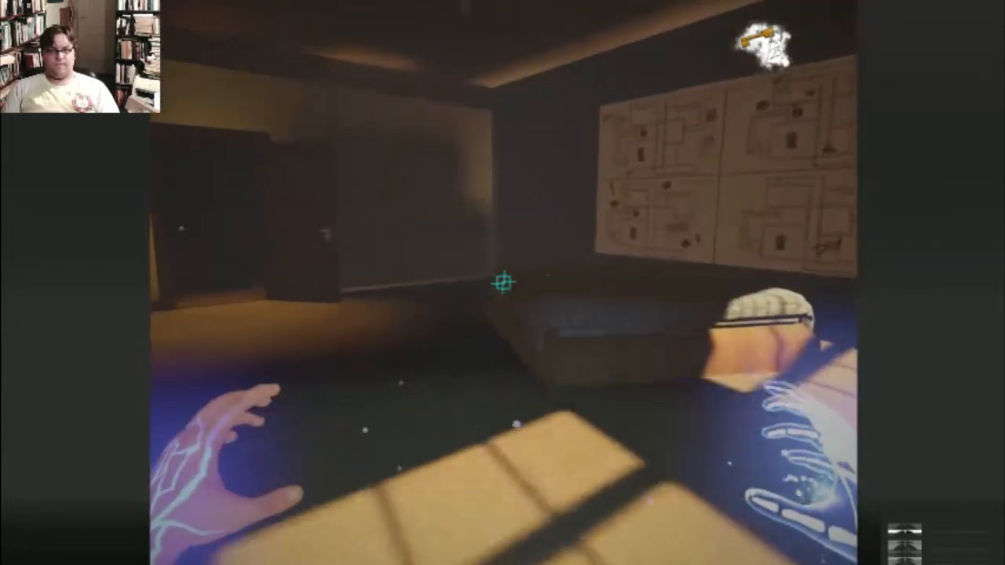